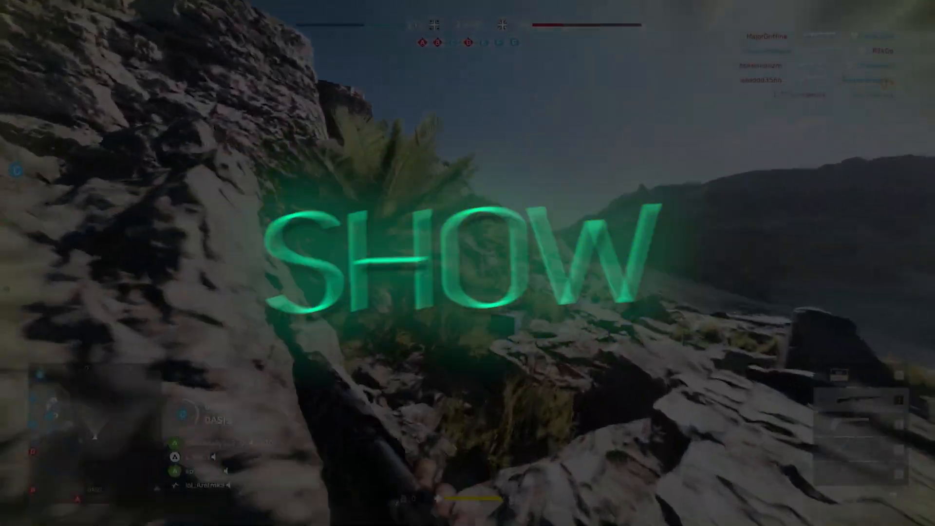
Search 'HOW TO RUN ANDROID APPS ON PC', launch Chrome and go to Google Play from the Google apps grid
text(HOW TO RUN ANDROID APPS ON PC)
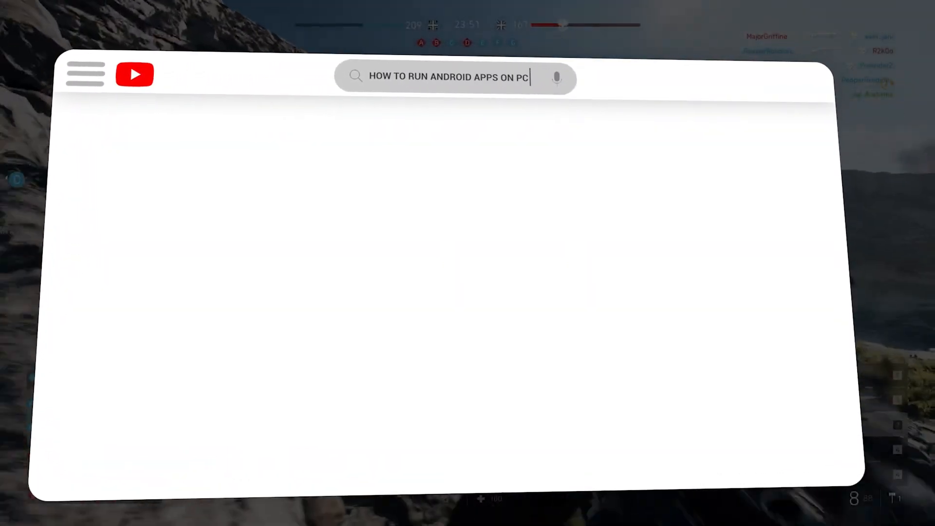
key(Enter)
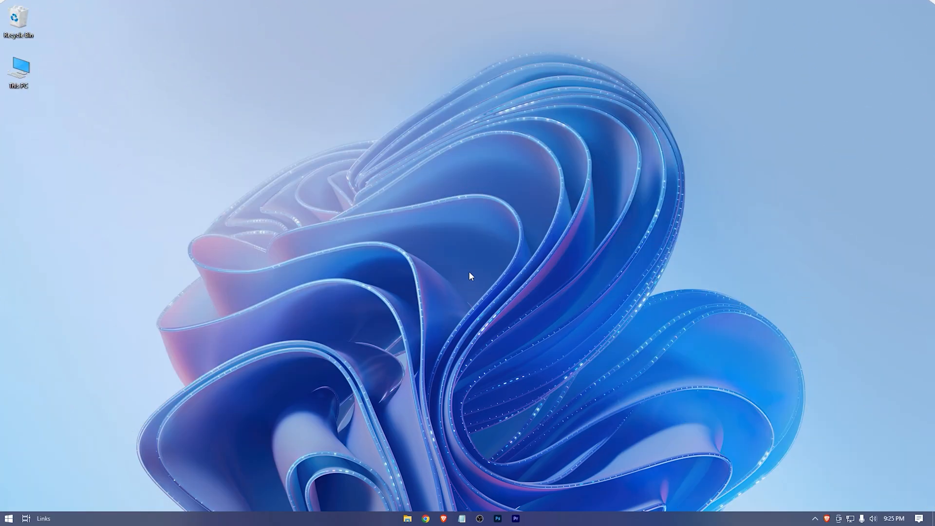
click(426, 517)
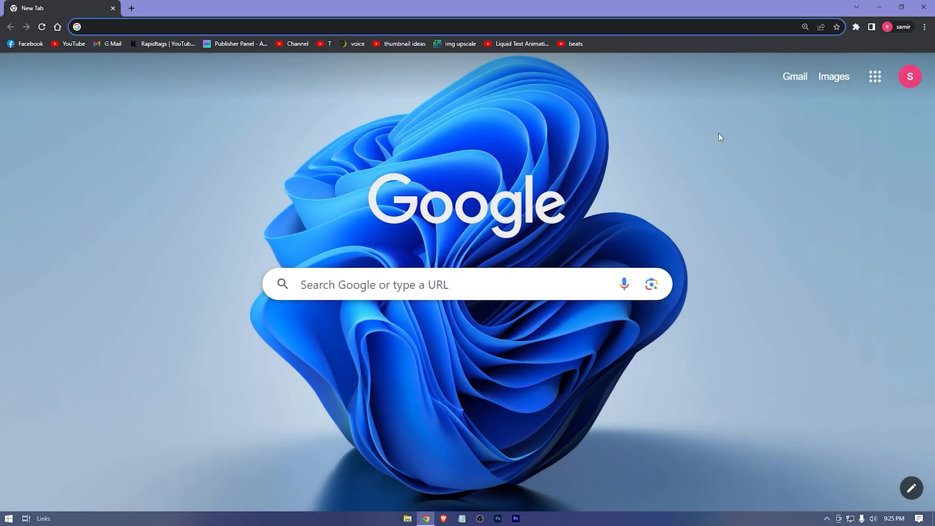
mouse_move(875, 76)
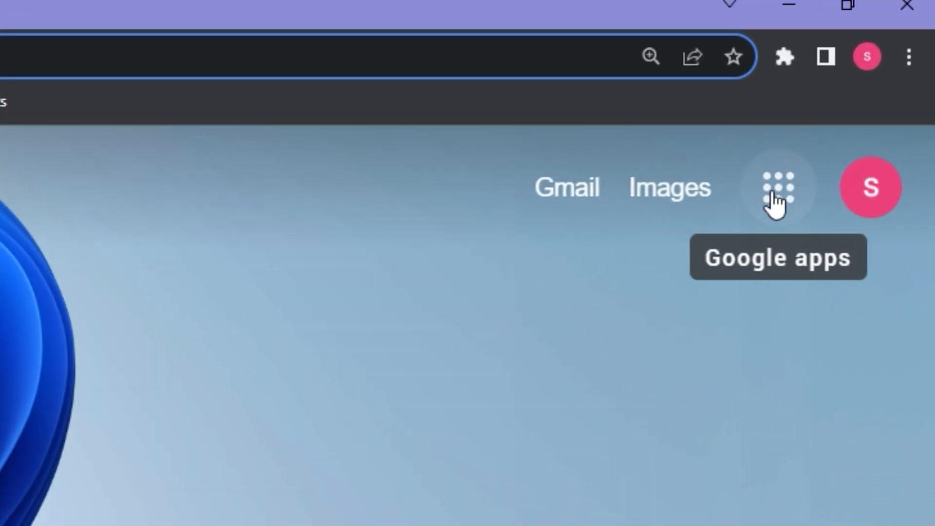
click(777, 187)
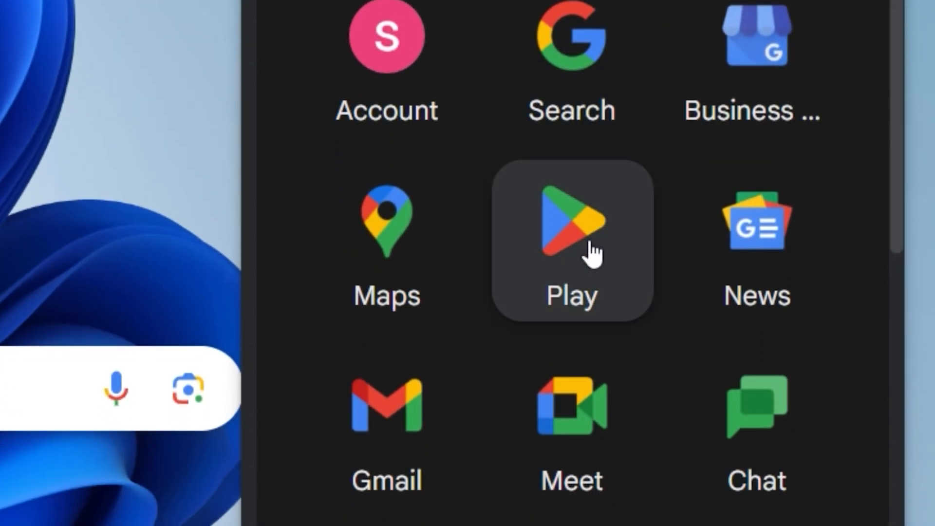
click(571, 222)
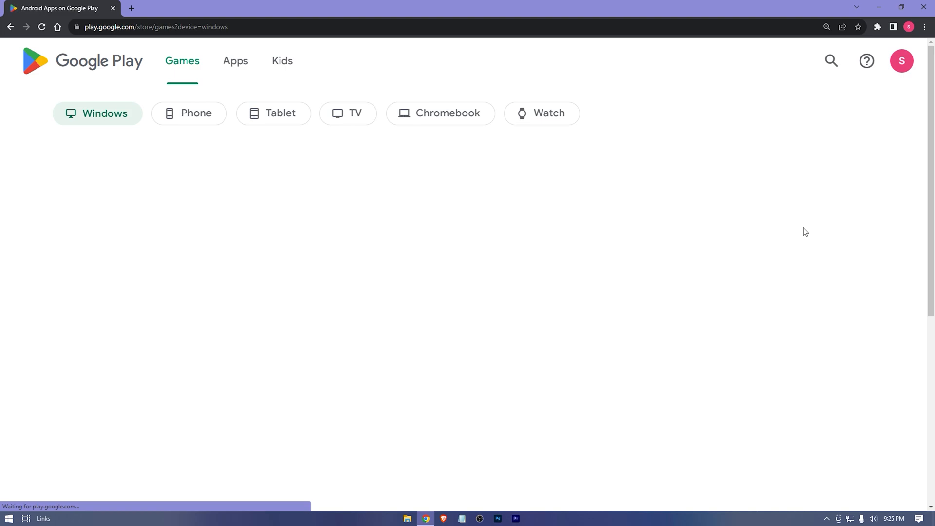
mouse_move(196, 113)
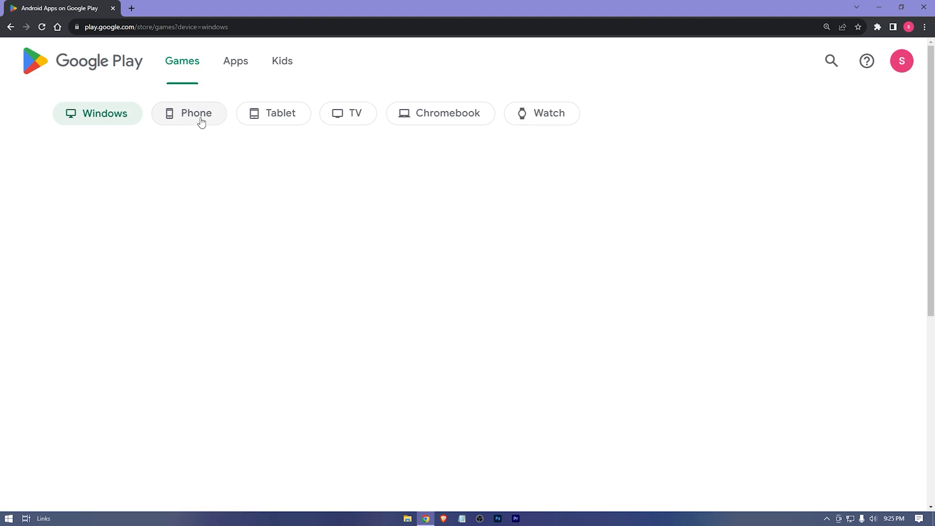
Browse phone apps, reach the Notepad - simple notes page and copy its address
click(189, 113)
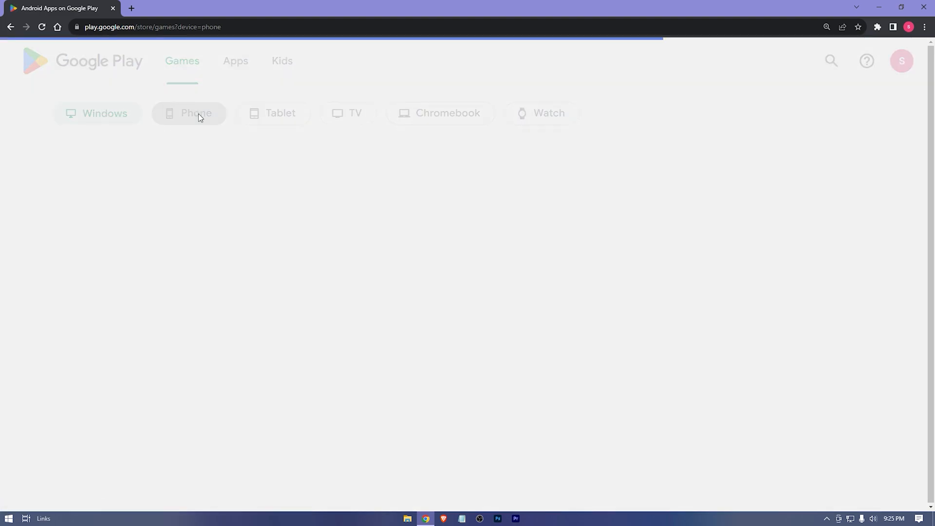
click(235, 60)
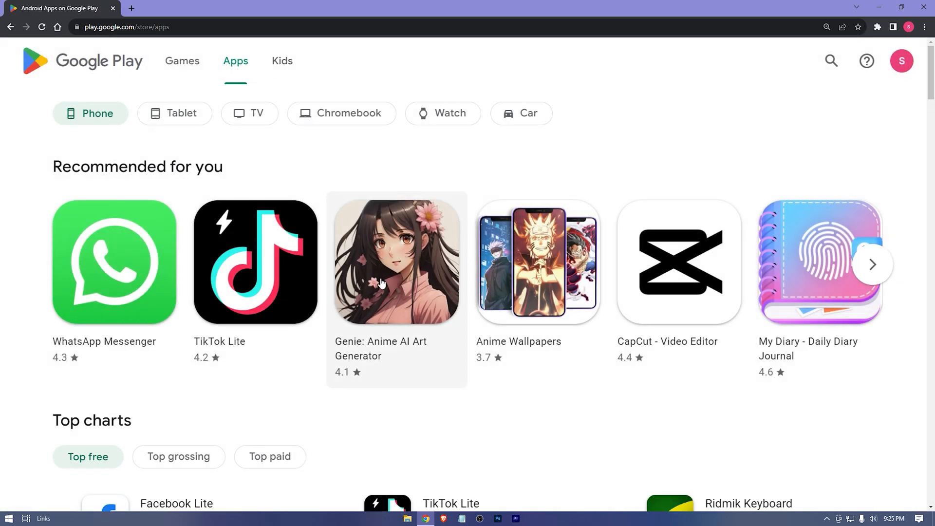
scroll(down, 3)
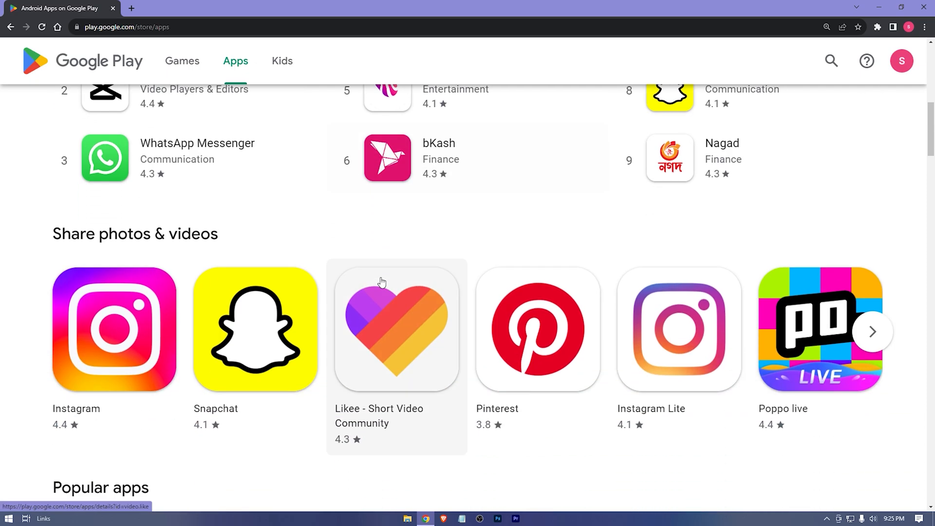
scroll(down, 3)
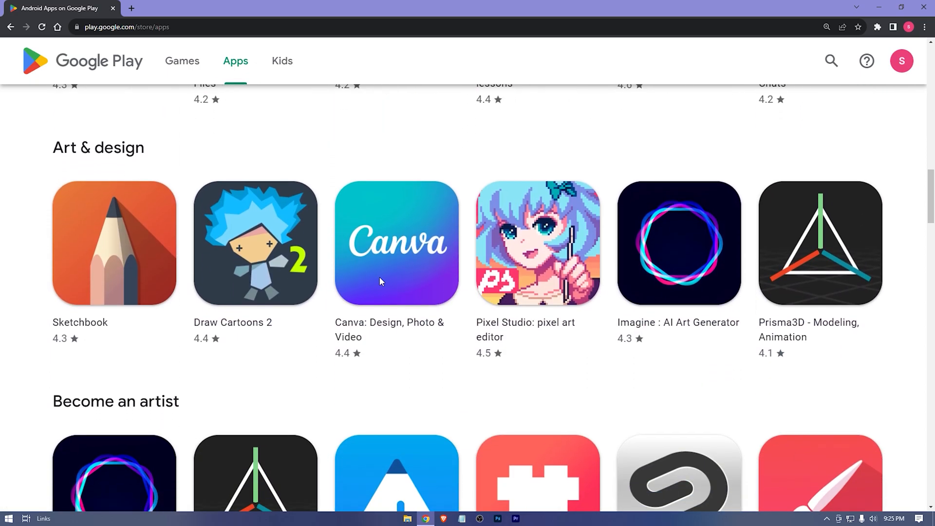
scroll(down, 3)
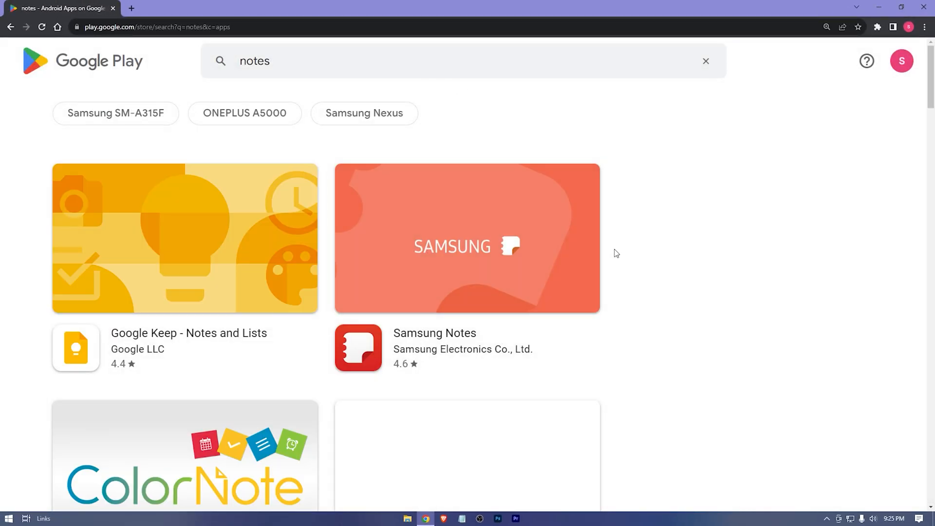
scroll(down, 3)
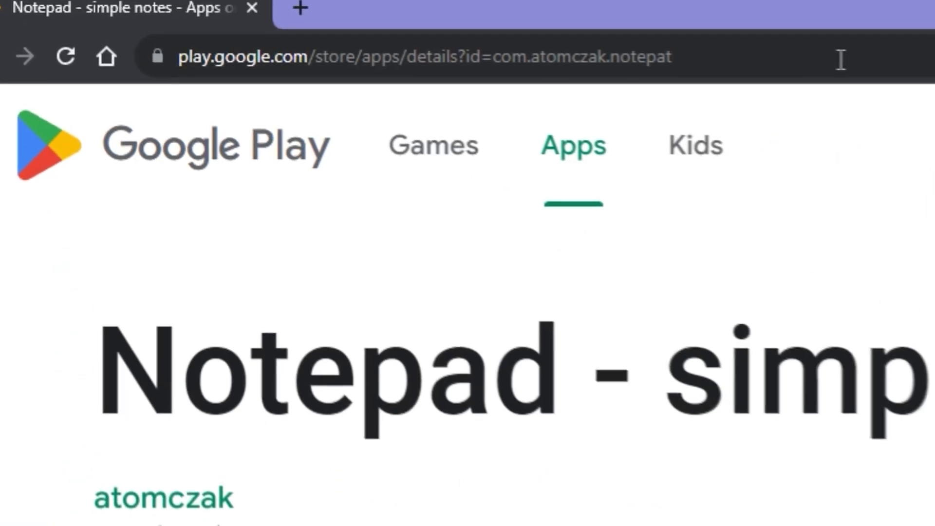
right_click(418, 56)
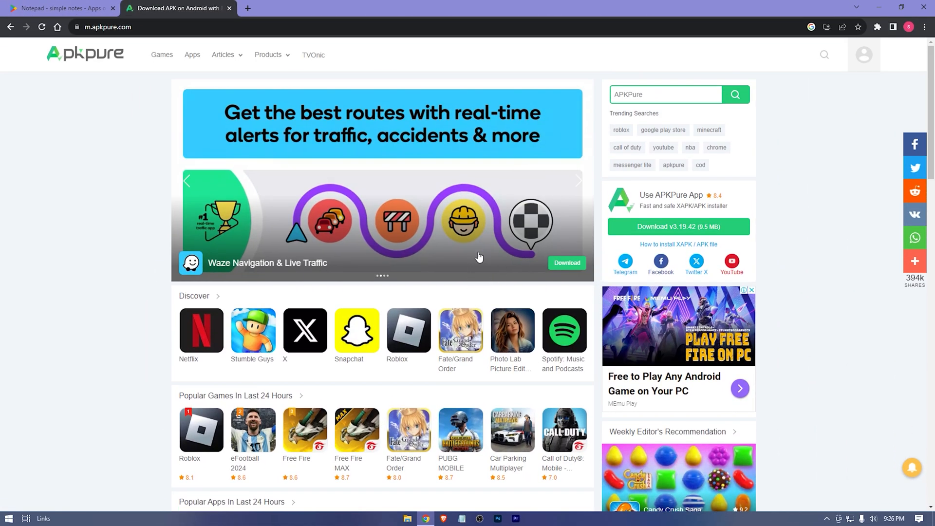
Paste the Play link into APKPure and go to the app's APK download page
right_click(665, 95)
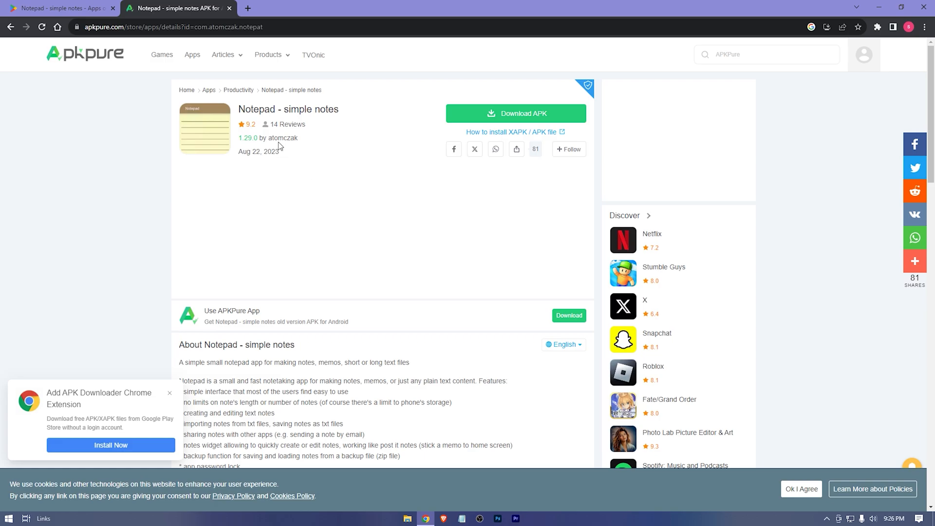
mouse_move(530, 117)
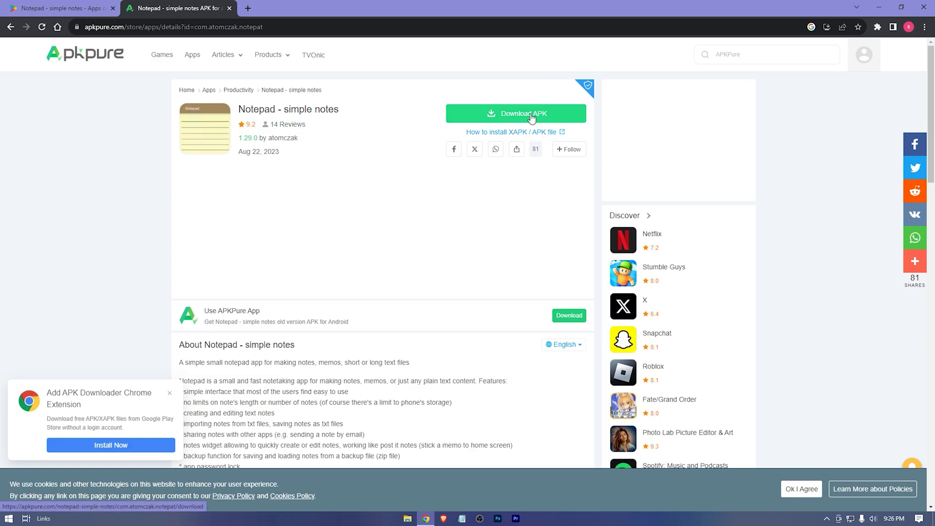
click(515, 113)
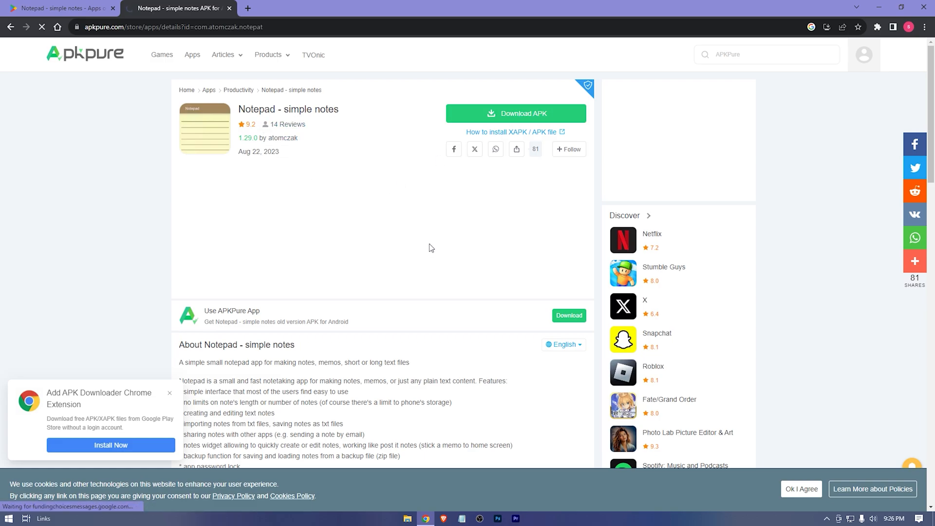
click(514, 113)
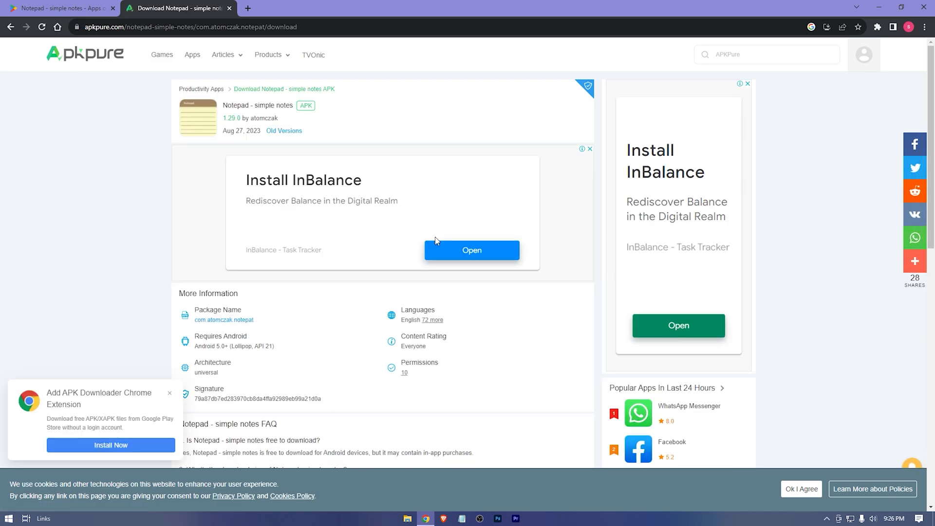
scroll(down, 3)
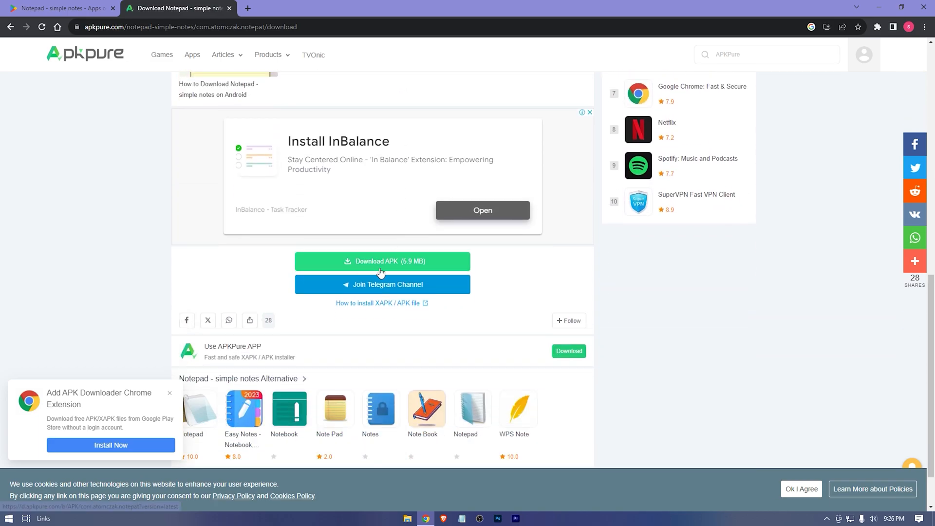
Start the 5.9 MB APK download, dismiss the ad and check progress in Chrome's downloads
click(382, 261)
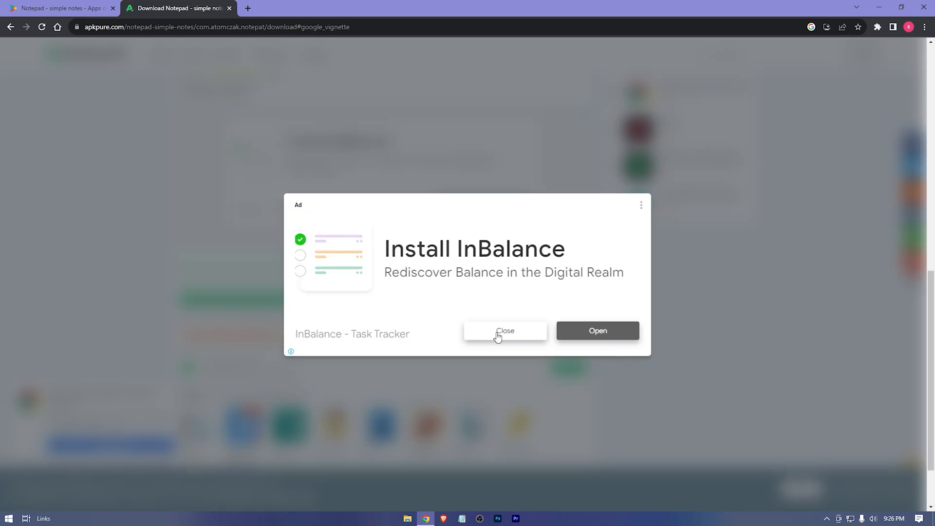
click(505, 330)
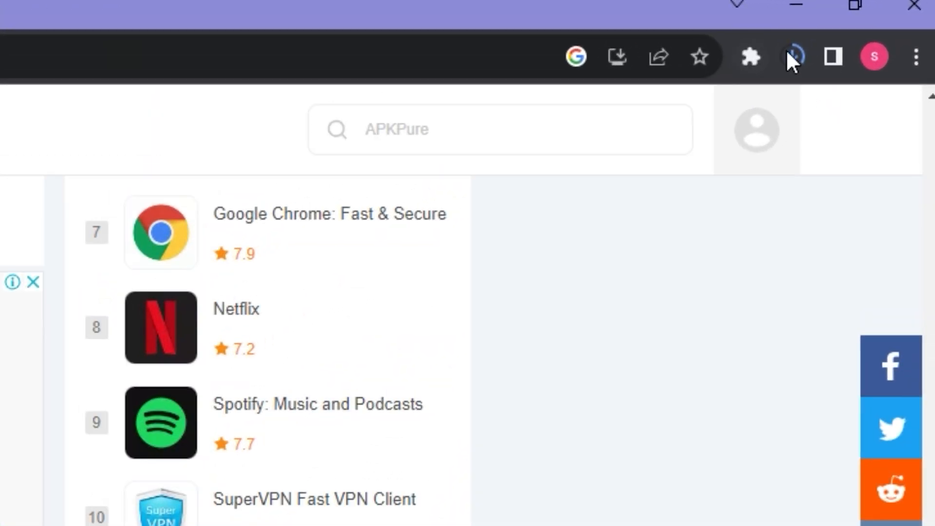
click(792, 57)
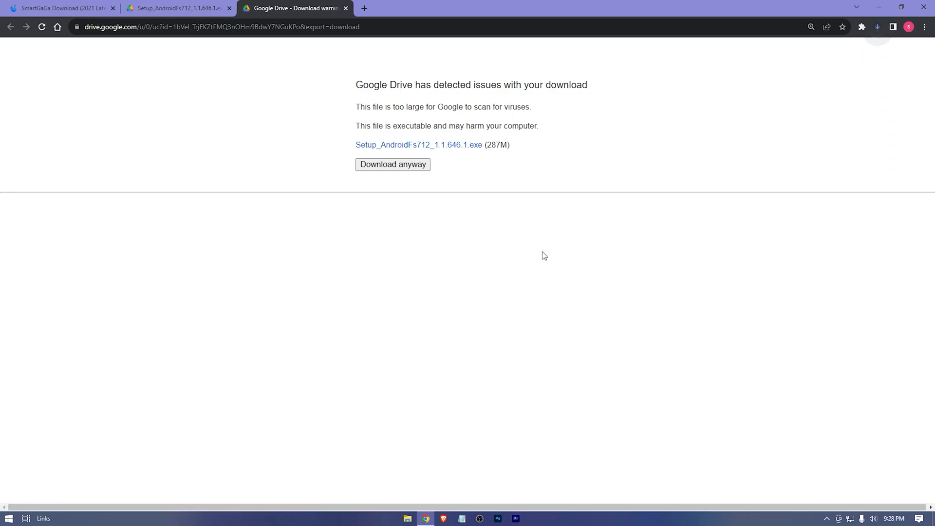
mouse_move(870, 65)
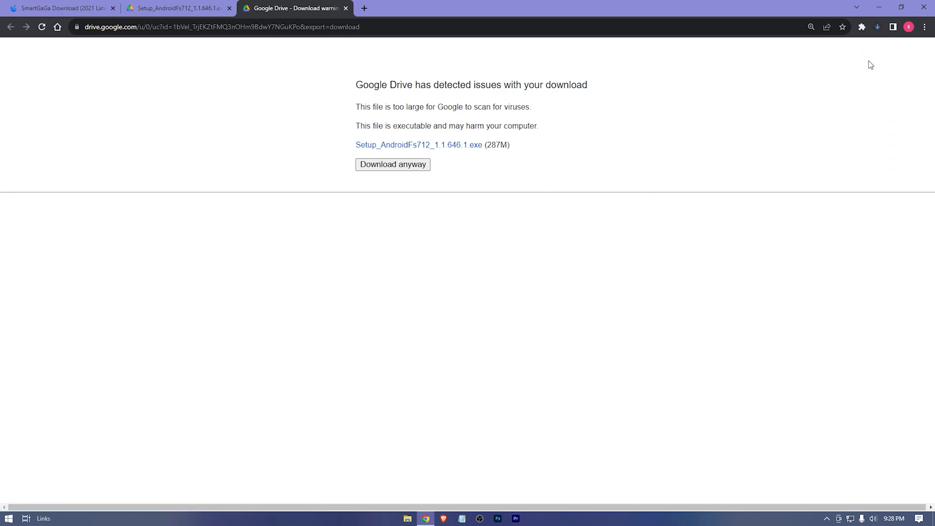
Download the 287 MB SmartGaGa setup anyway and check it in Chrome's downloads panel
click(877, 27)
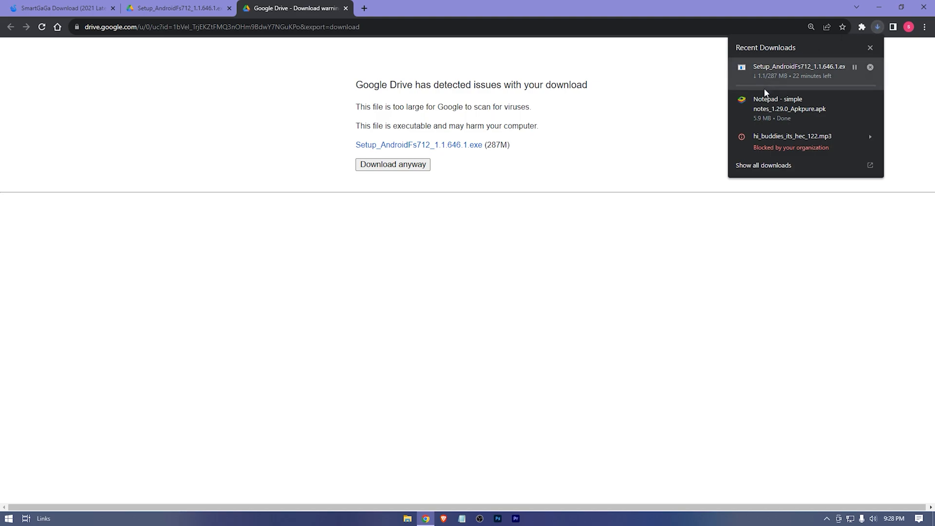
click(878, 8)
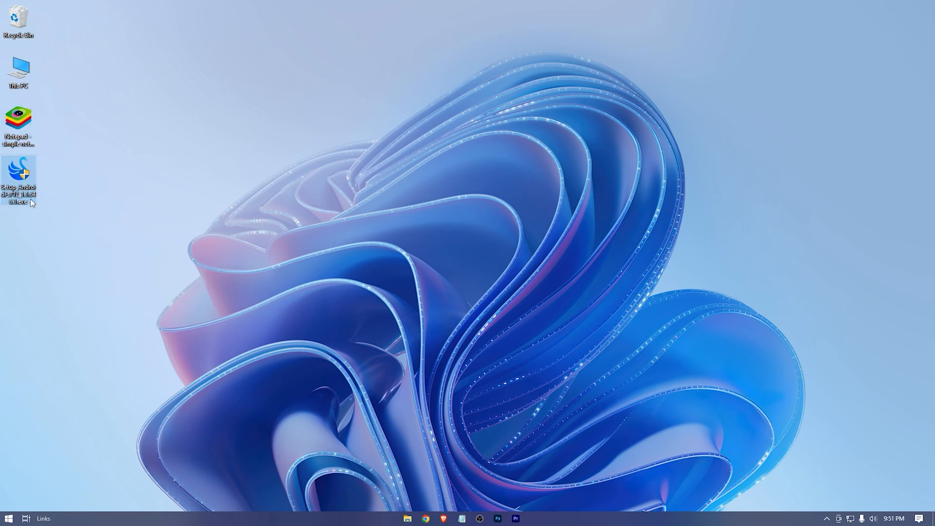
mouse_move(21, 173)
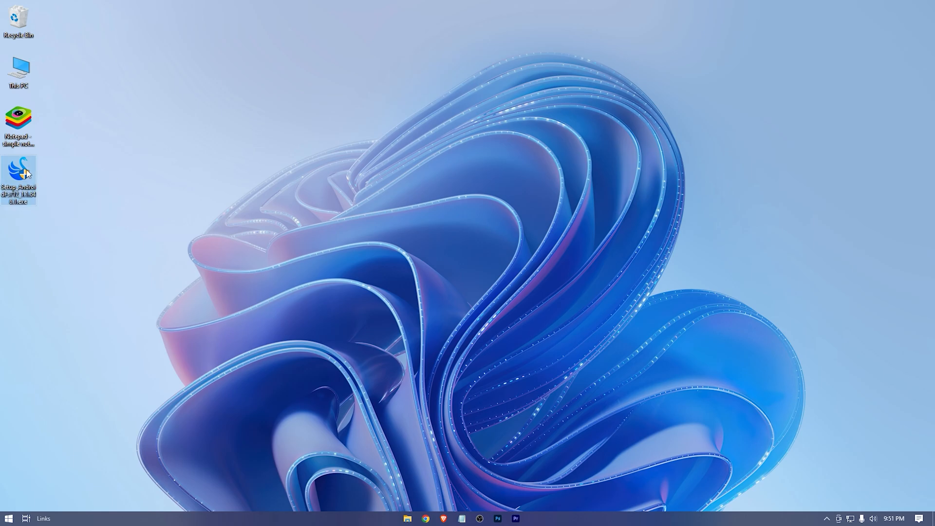
Run the SmartGaGa installer with UAC approval and set the install folder to drive D
double_click(18, 176)
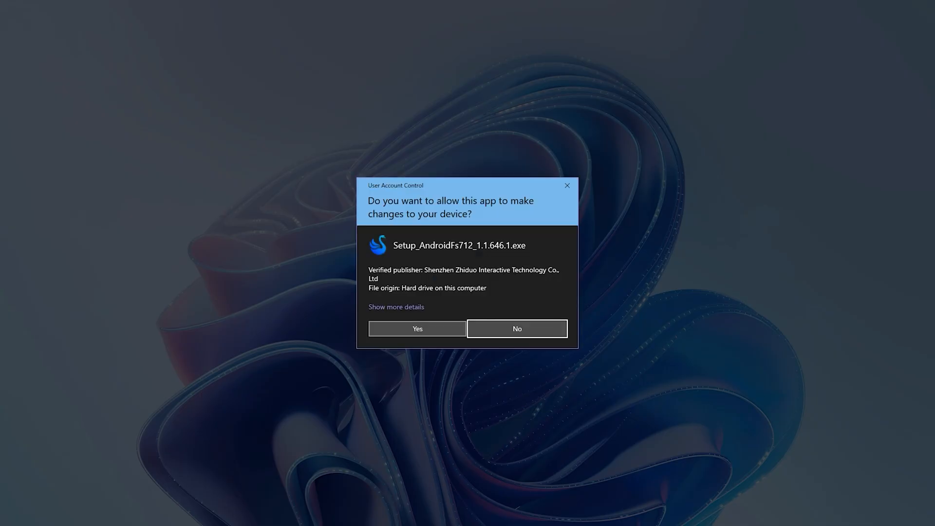
click(417, 328)
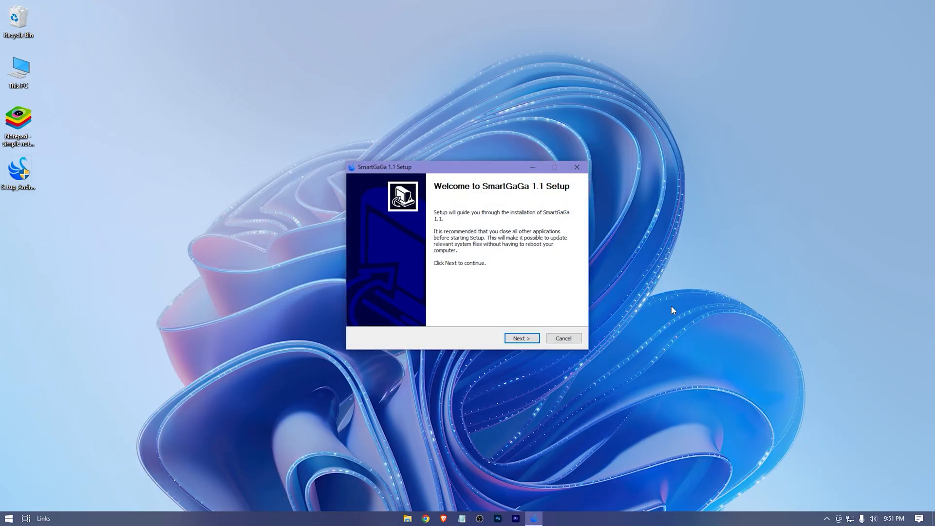
click(521, 338)
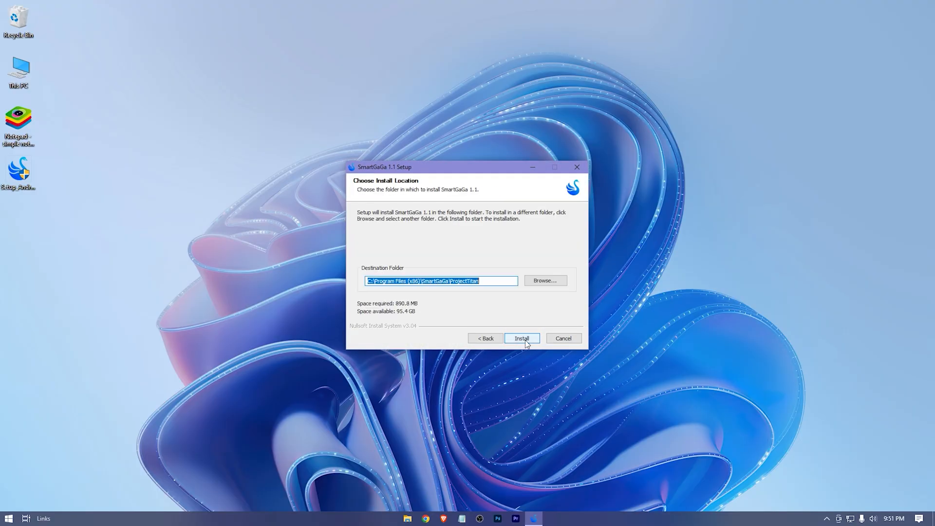
click(544, 280)
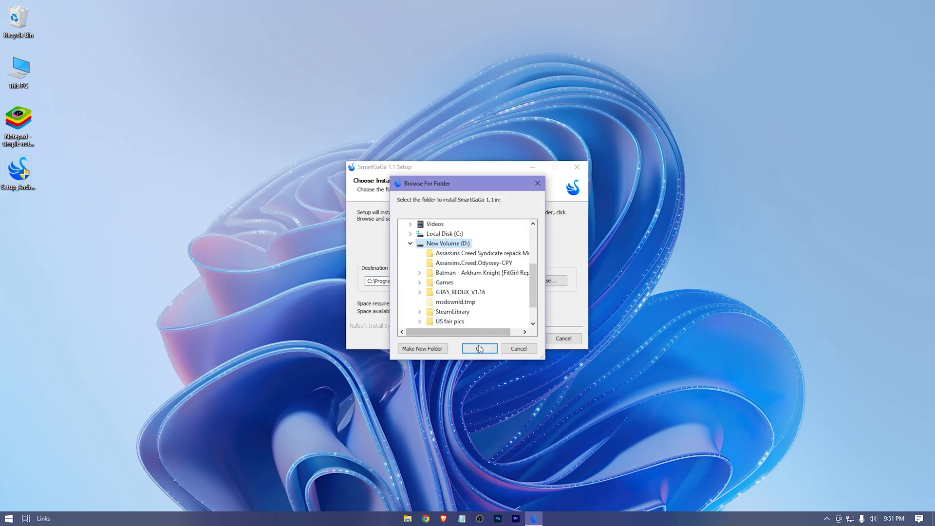
click(479, 349)
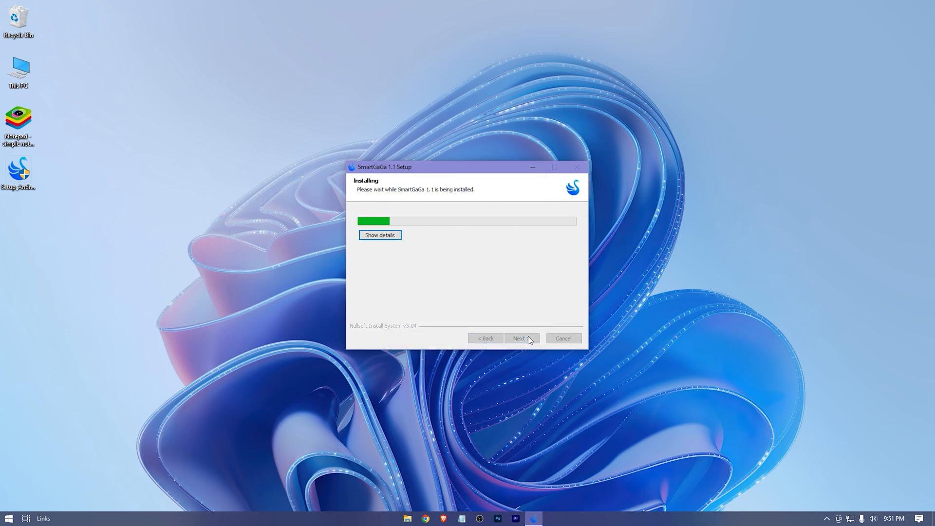
mouse_move(657, 296)
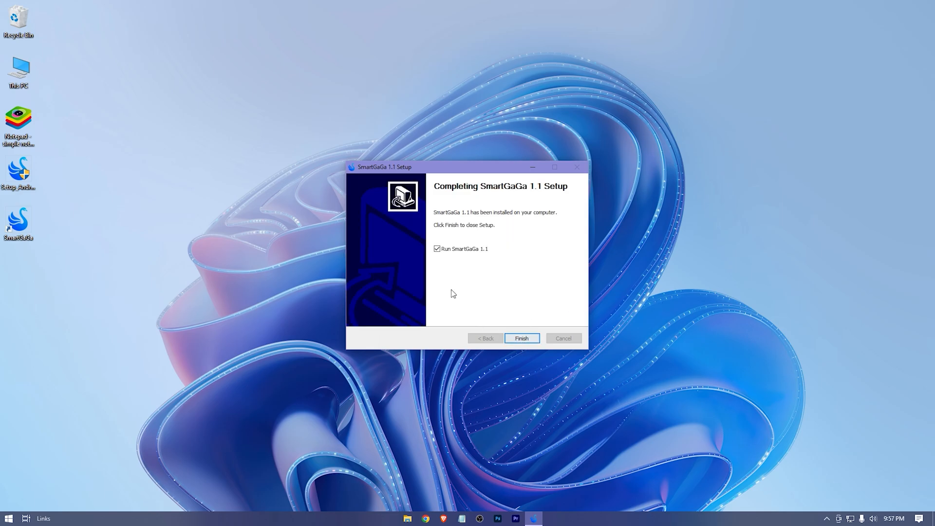
Finish setup with 'Run SmartGaGa 1.1' checked so the emulator launches
click(520, 338)
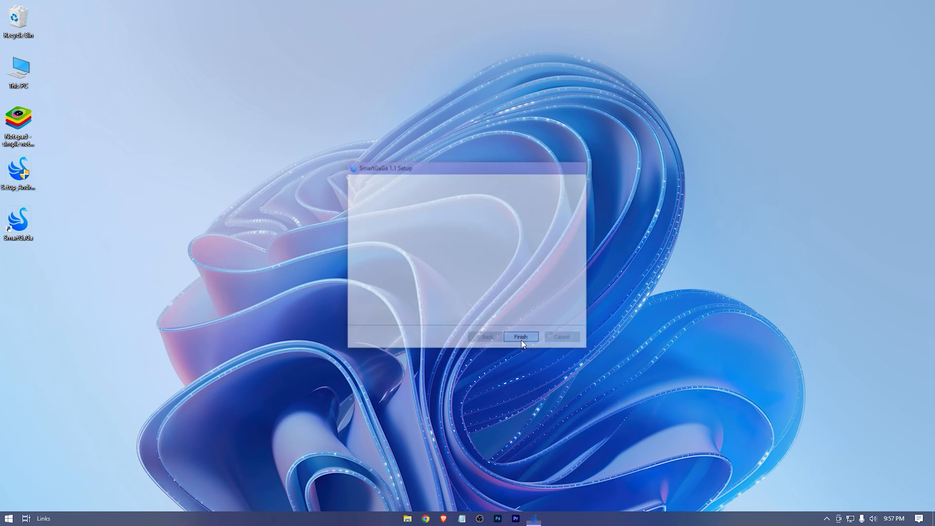
click(520, 337)
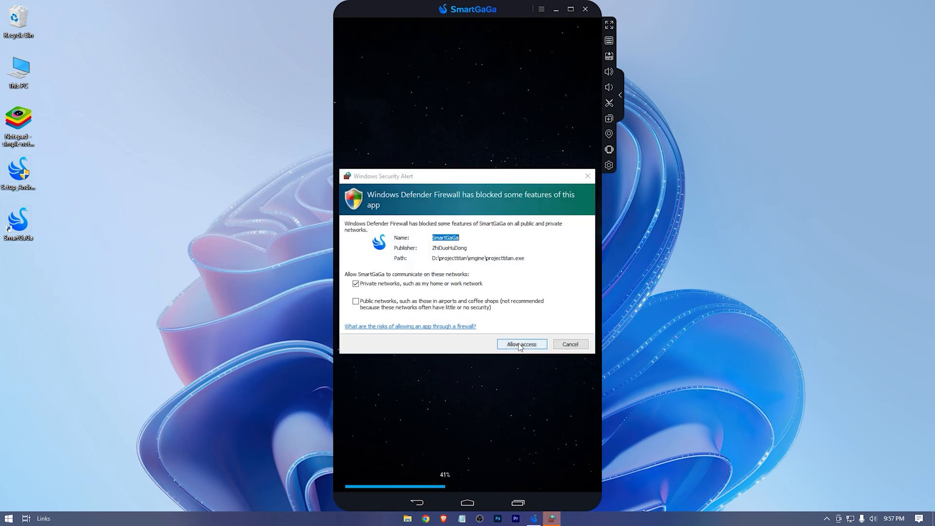
Allow SmartGaGa through the firewall, dismiss its Settings window and accept Play Protect
click(521, 344)
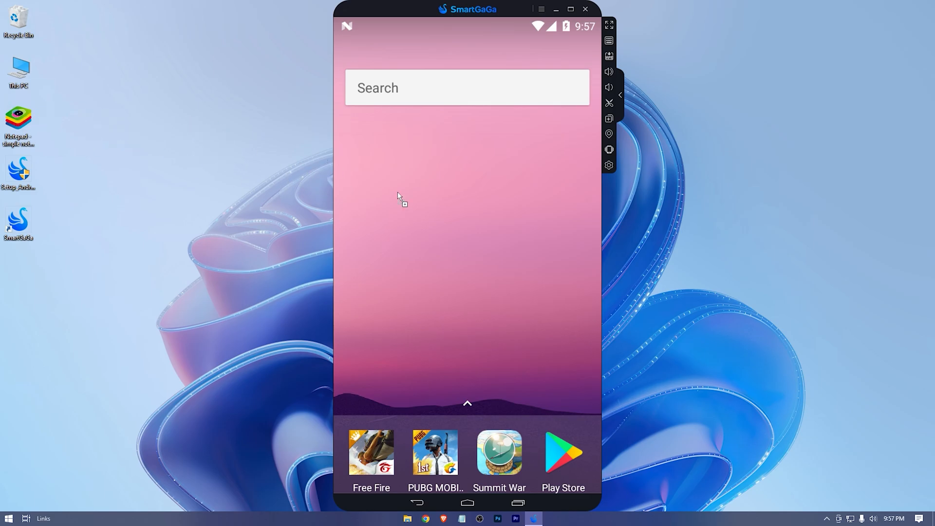
mouse_move(469, 219)
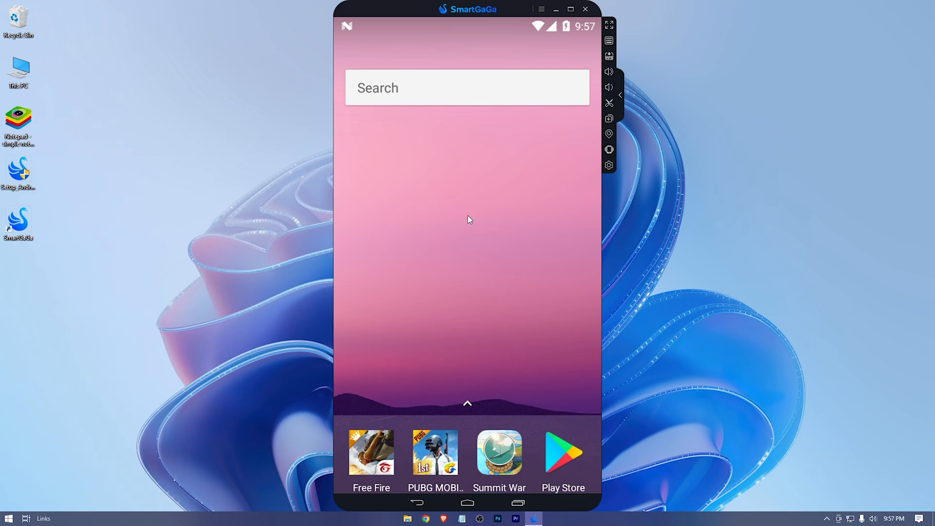
mouse_move(461, 214)
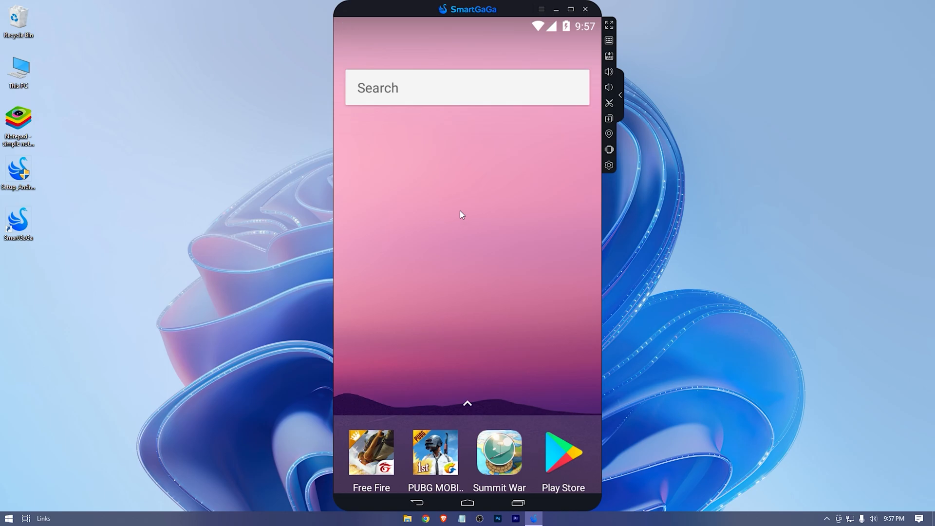
mouse_move(609, 164)
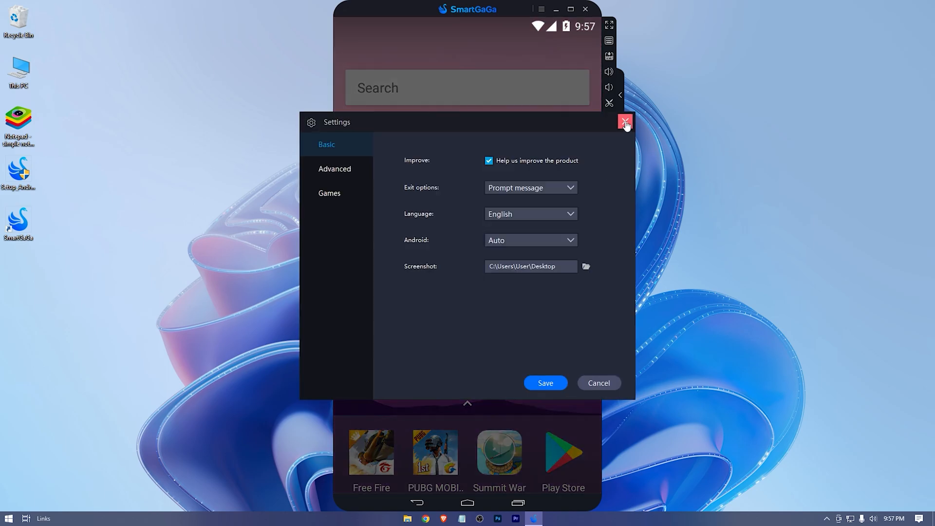
click(625, 122)
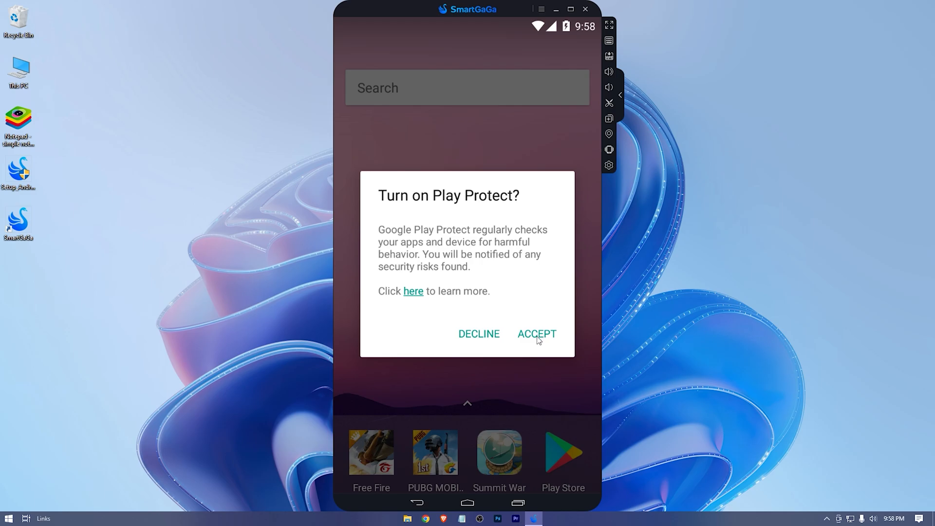
click(535, 335)
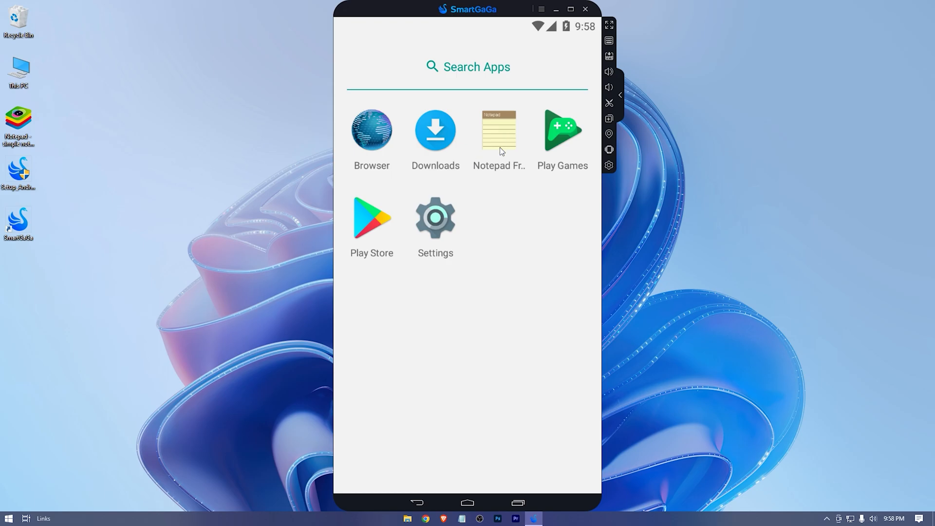
In Notepad Free, save a new note titled 'Abcd' with the text 'That's it'
click(499, 129)
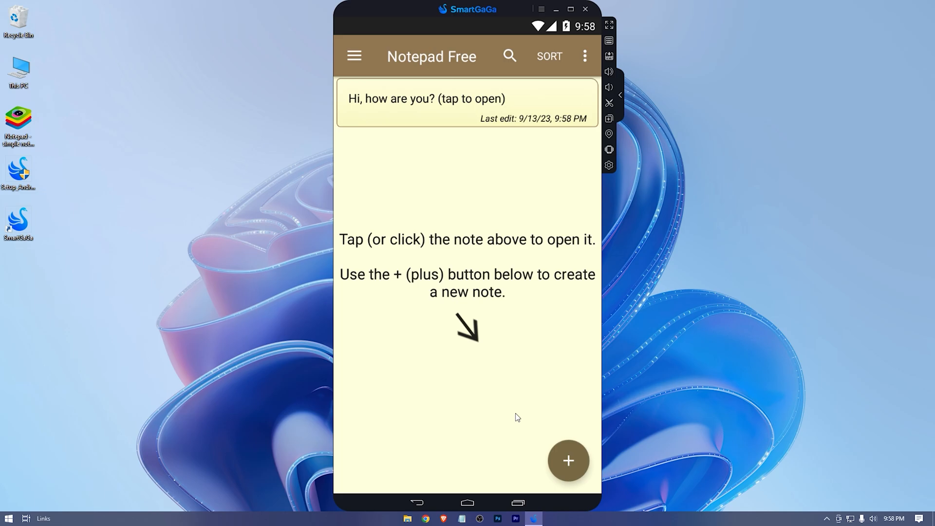
click(567, 460)
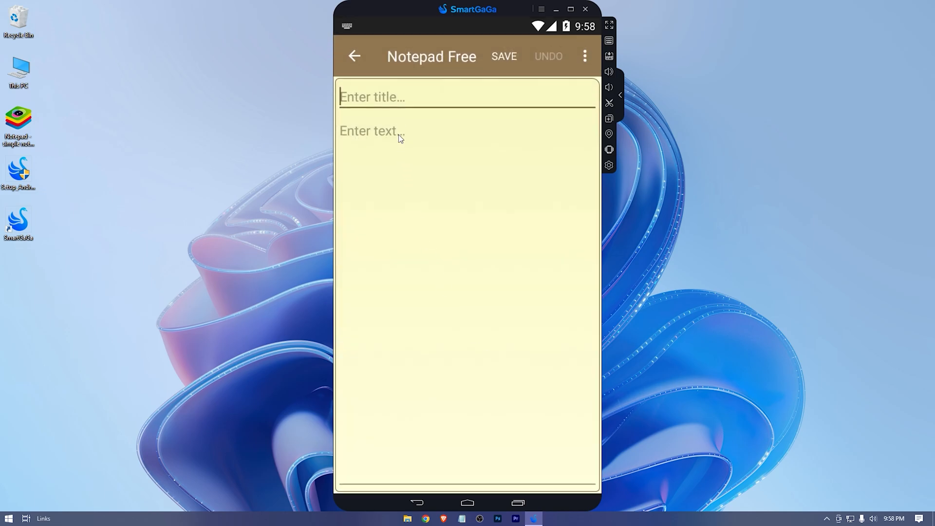
text(Abcd)
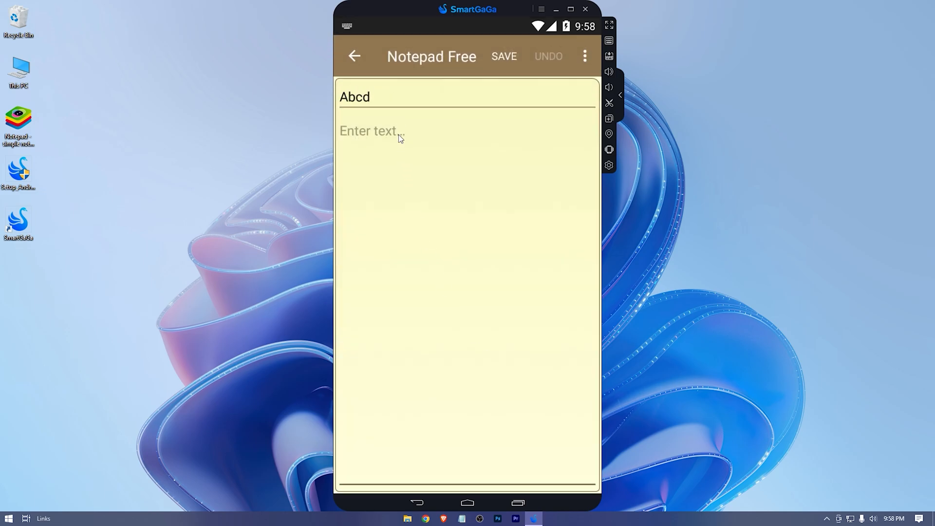
text(That's it)
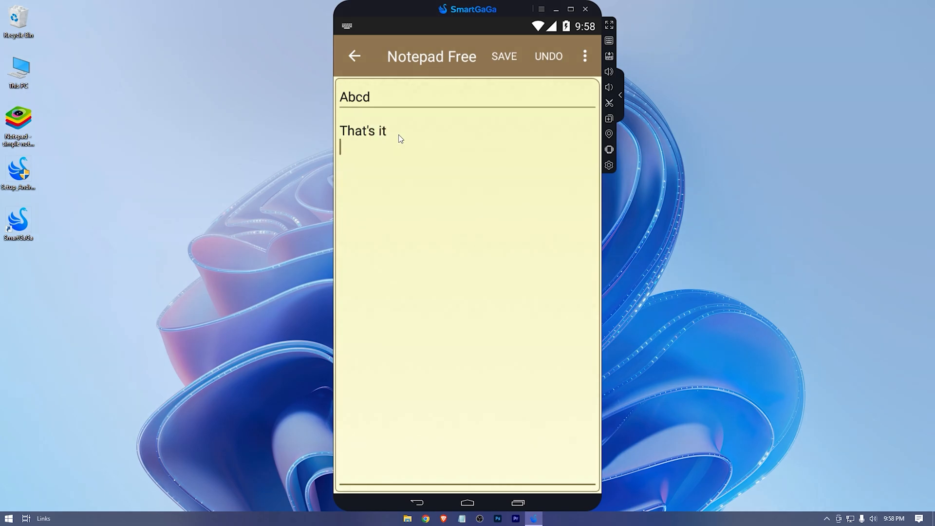
click(504, 56)
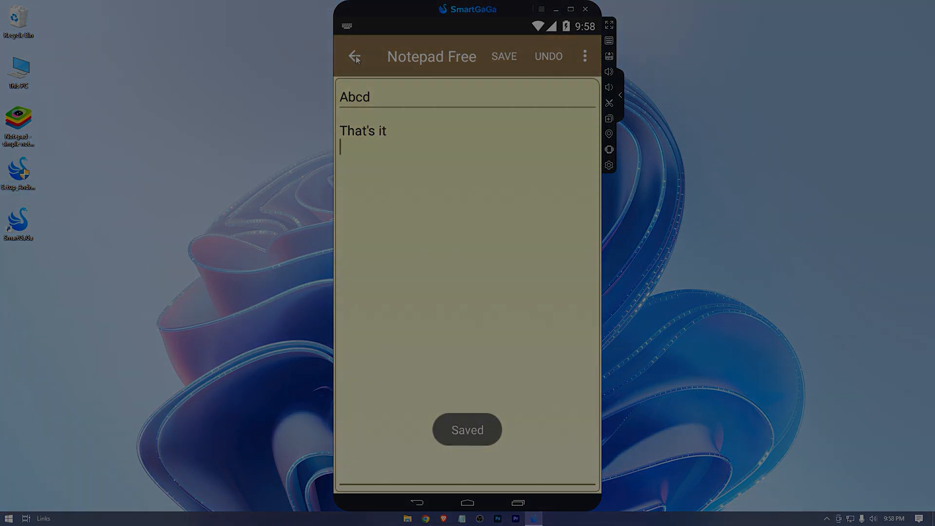